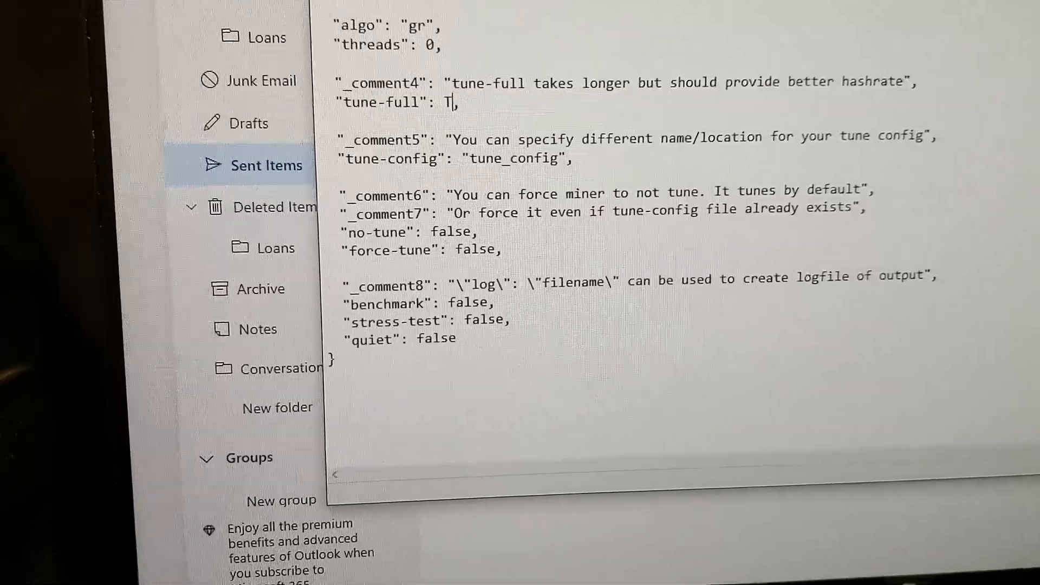
# Set tune-full to true in config.json and save the file
pyautogui.write('rue')
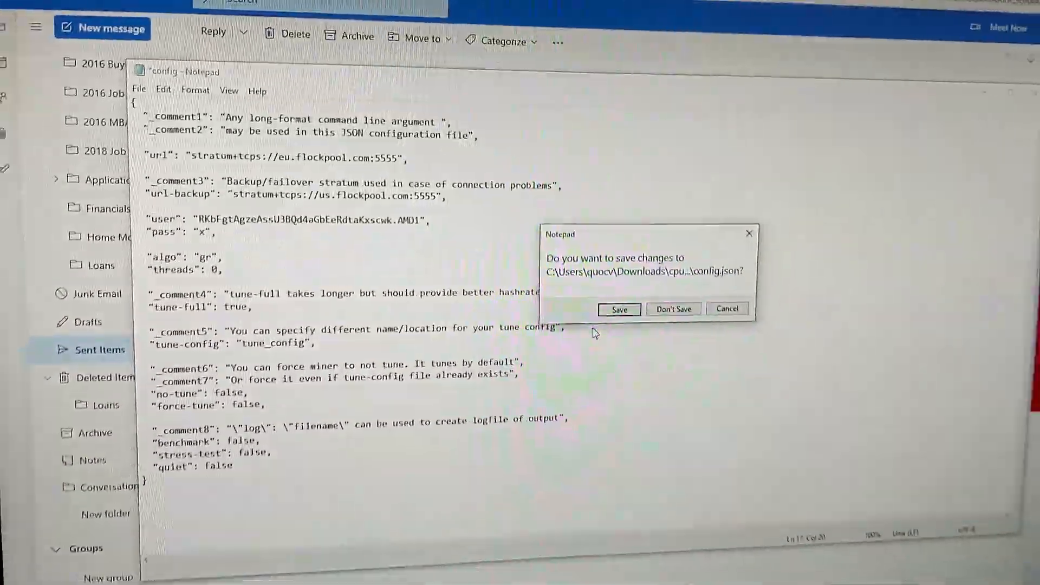
pyautogui.click(673, 309)
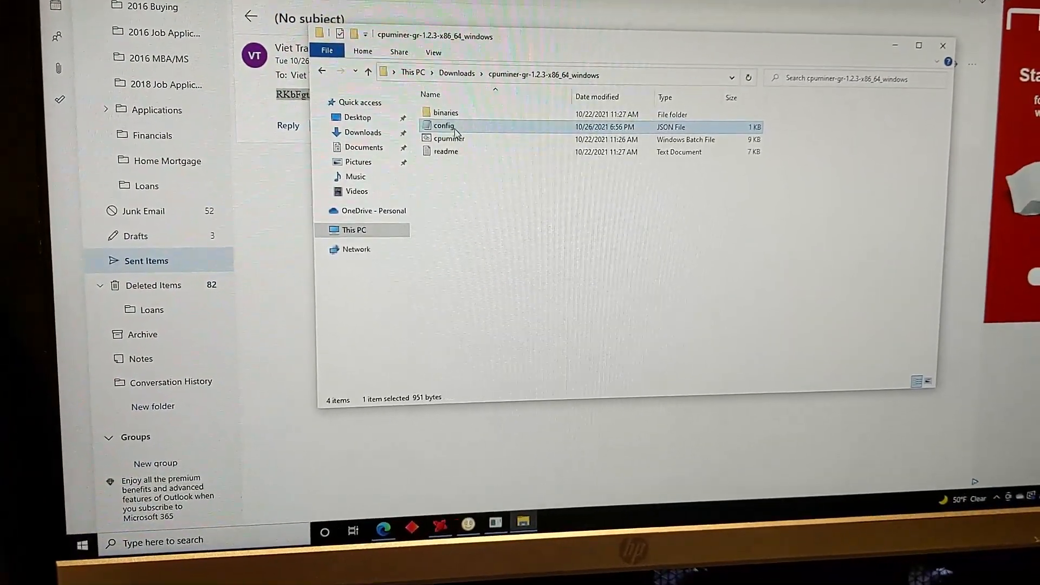
# Run the cpuminer batch file as administrator, confirming the UAC prompt
pyautogui.rightClick(450, 110)
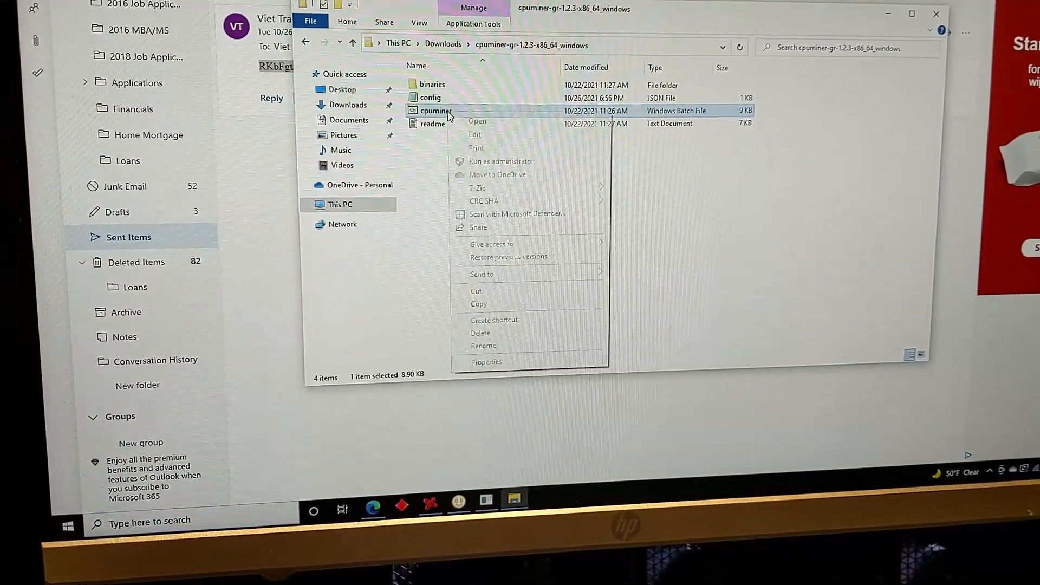
pyautogui.click(502, 161)
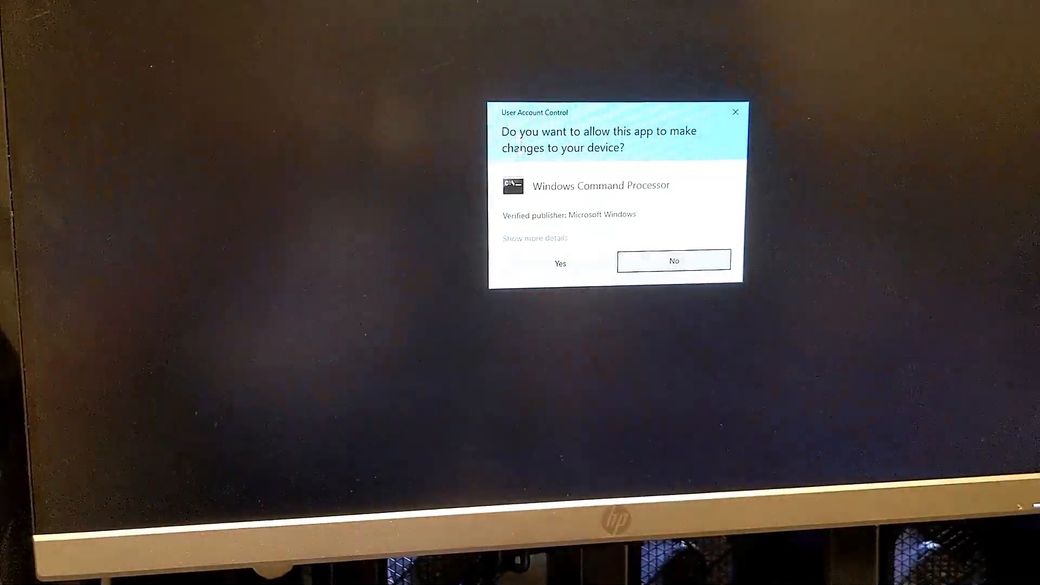
pyautogui.click(560, 264)
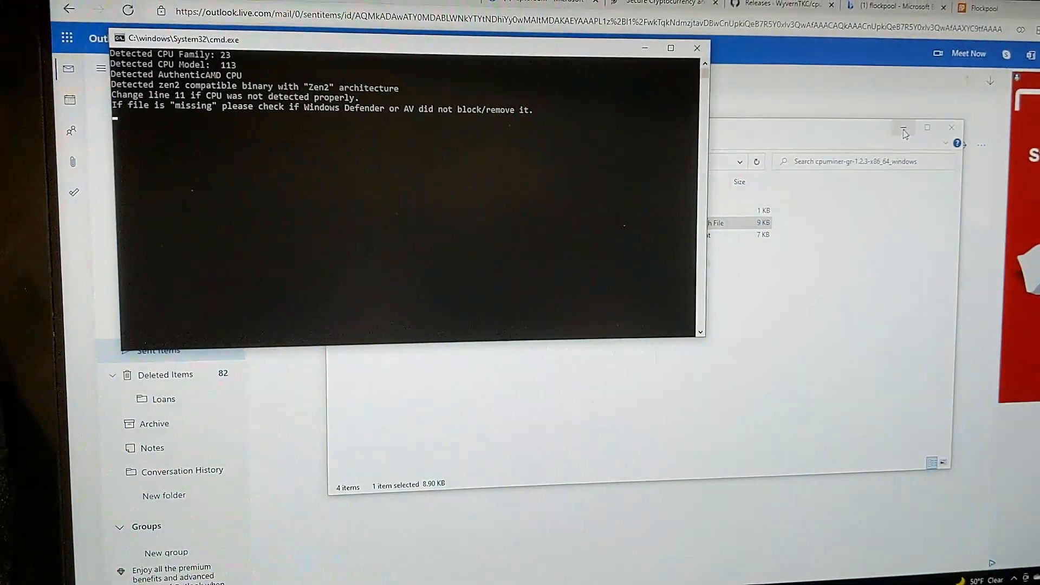